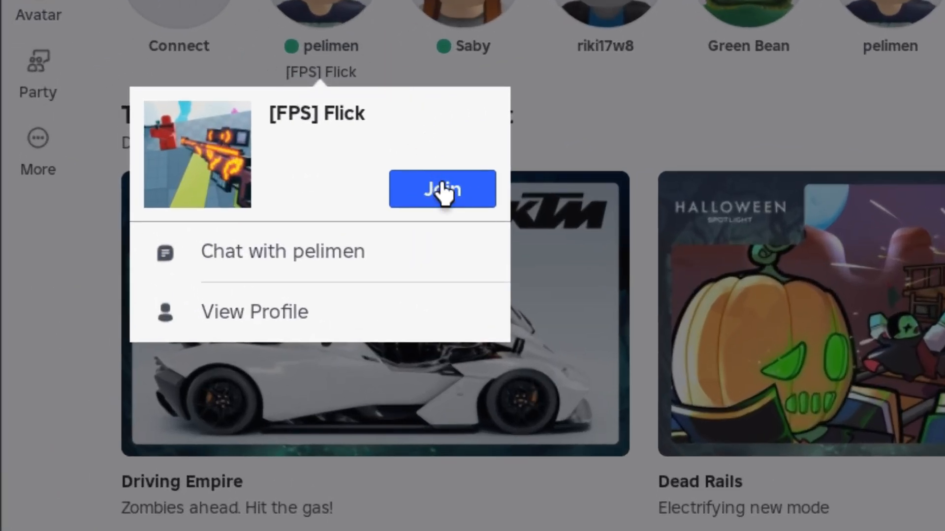
Step: Join the friend's [FPS] Flick game, then leave after join error 524
{"action": "left_click", "coordinate": [442, 188]}
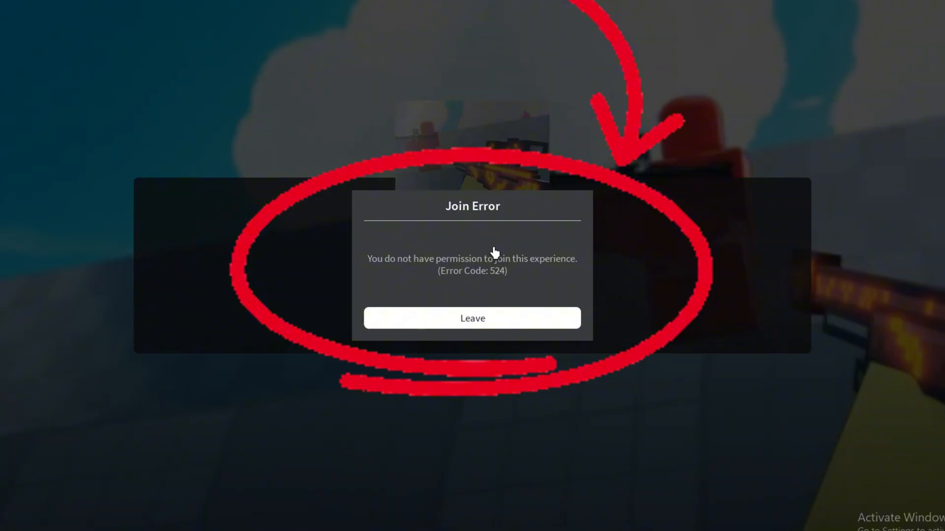
{"action": "left_click", "coordinate": [472, 319]}
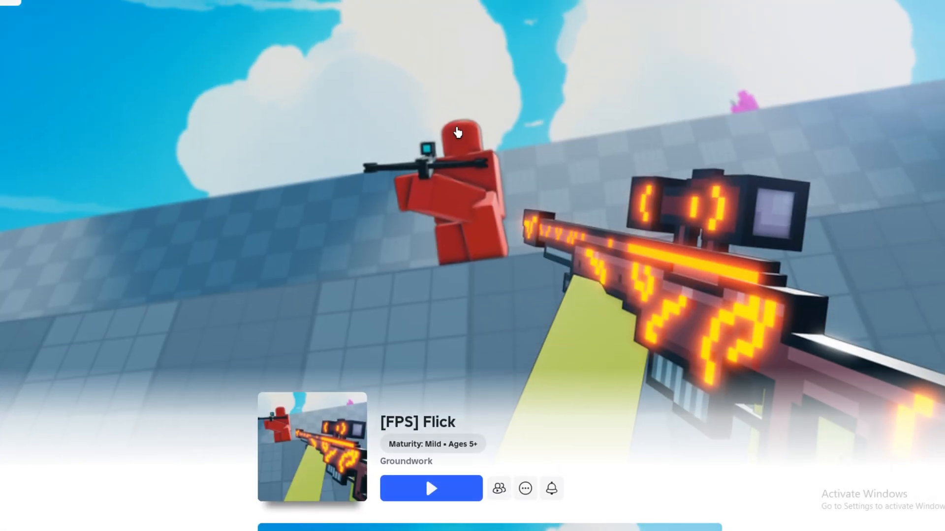
Step: Scroll to Private Servers and open the Pelimen server's options menu
{"action": "scroll", "scroll_direction": "down", "scroll_amount": 3}
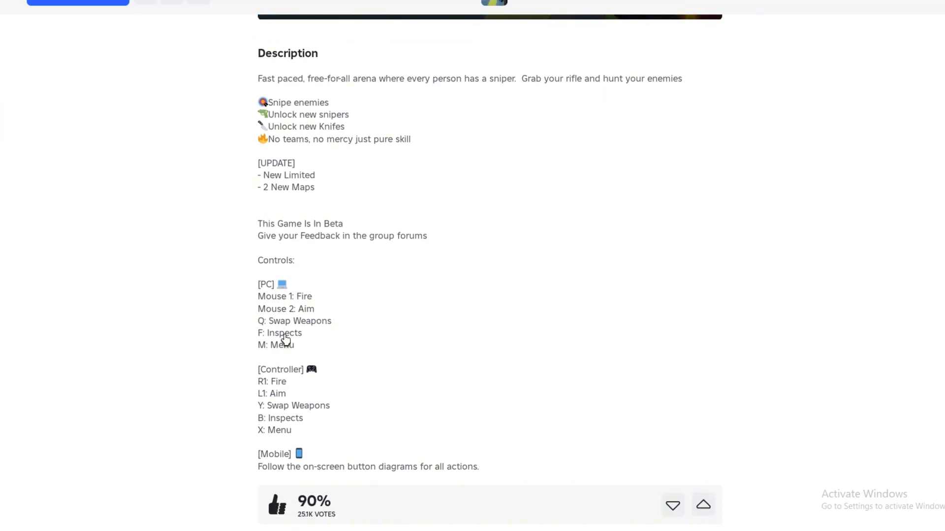
{"action": "scroll", "scroll_direction": "down", "scroll_amount": 3}
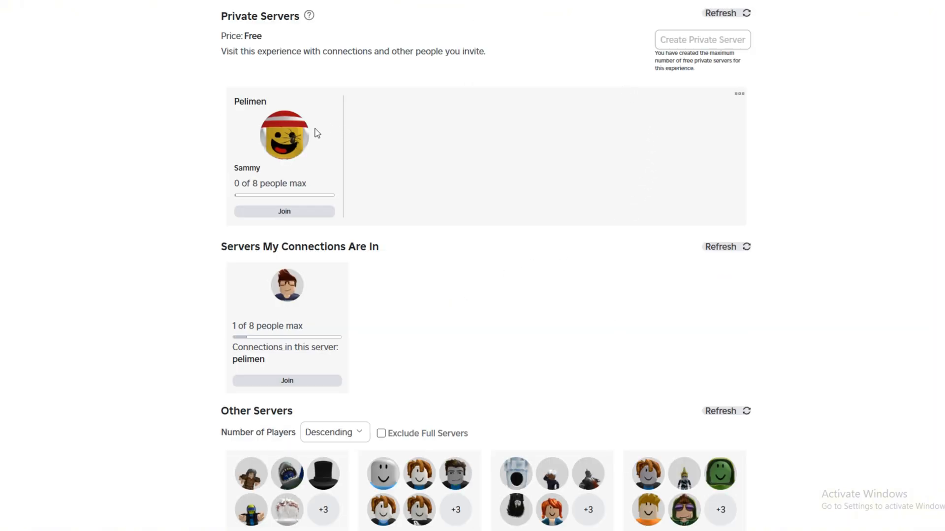
{"action": "left_click", "coordinate": [739, 94]}
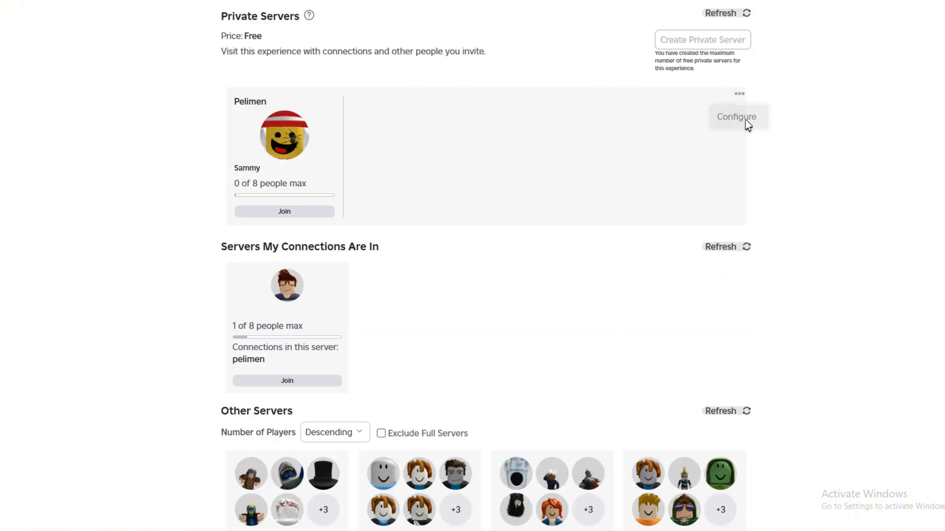
Step: Configure the Pelimen server, toggling Allow Joining off and on, then start Add People
{"action": "left_click", "coordinate": [736, 117]}
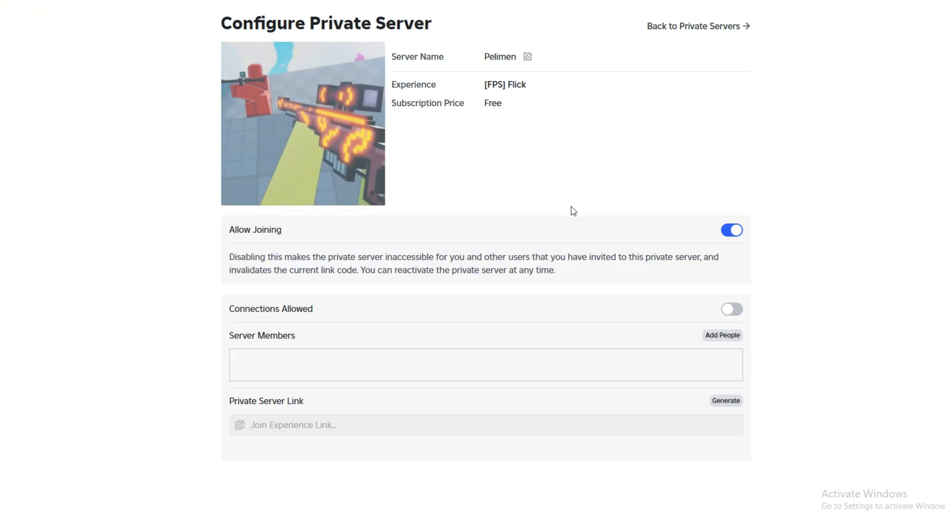
{"action": "left_click", "coordinate": [731, 230]}
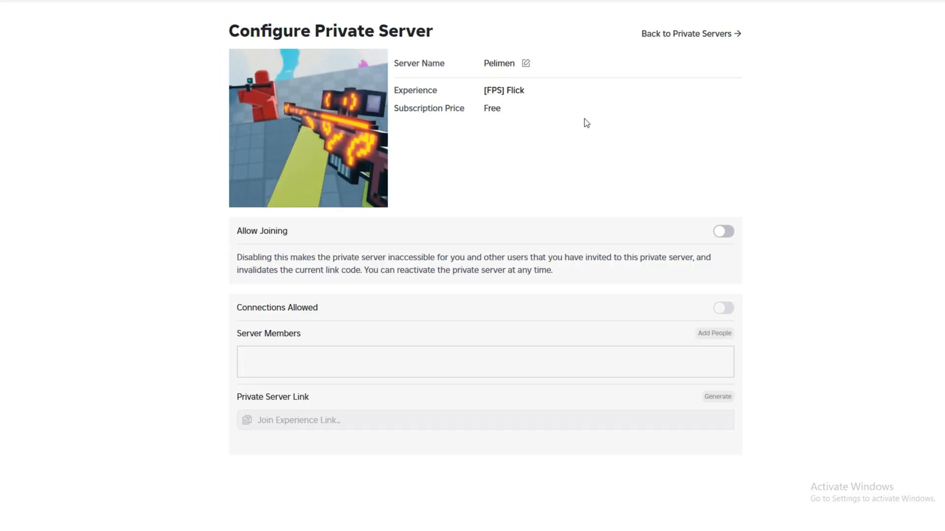
{"action": "left_click", "coordinate": [722, 231]}
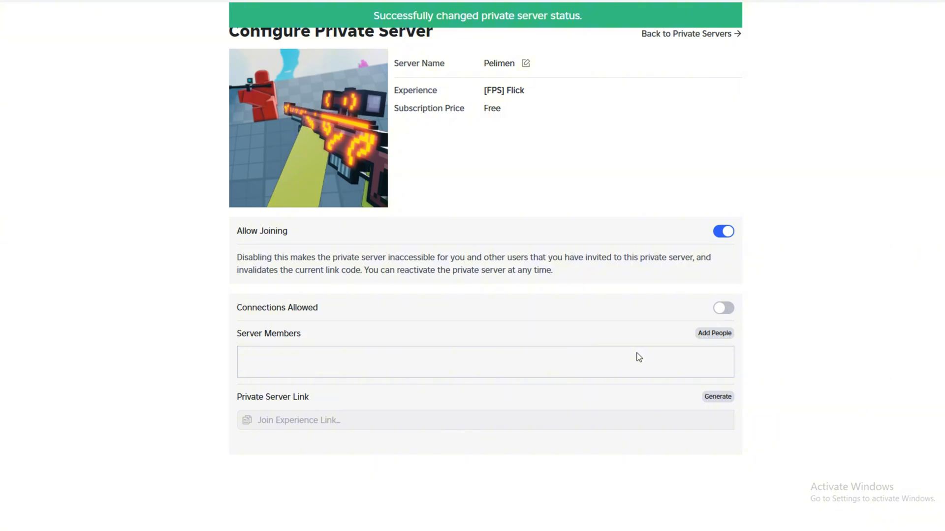
{"action": "mouse_move", "coordinate": [526, 323]}
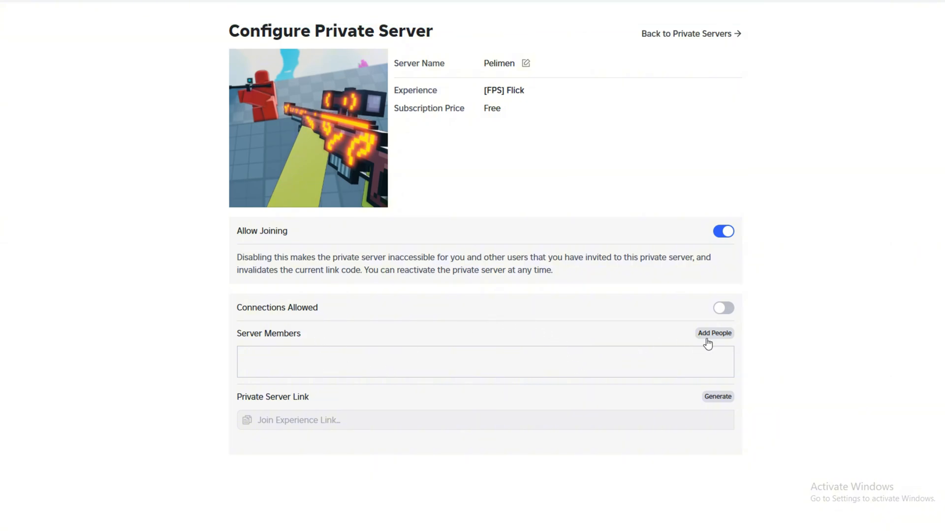
{"action": "left_click", "coordinate": [714, 333]}
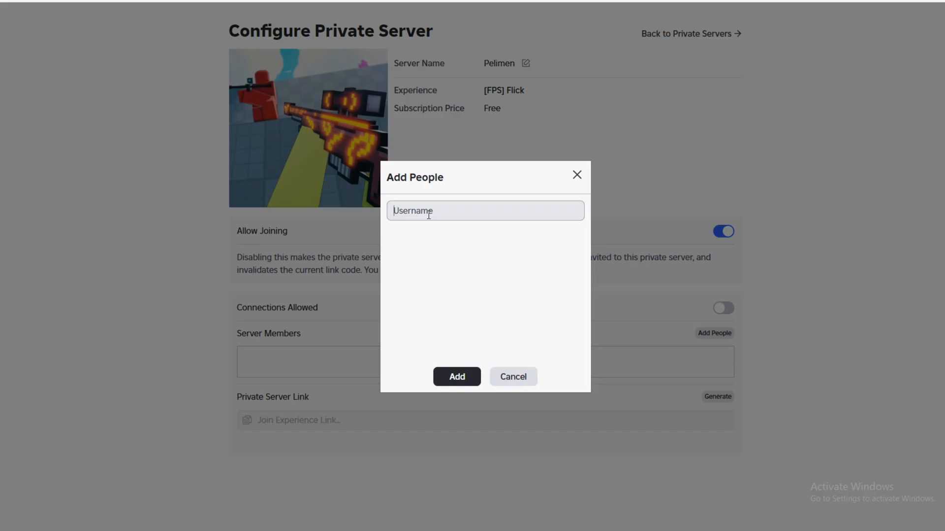
{"action": "type", "text": "n"}
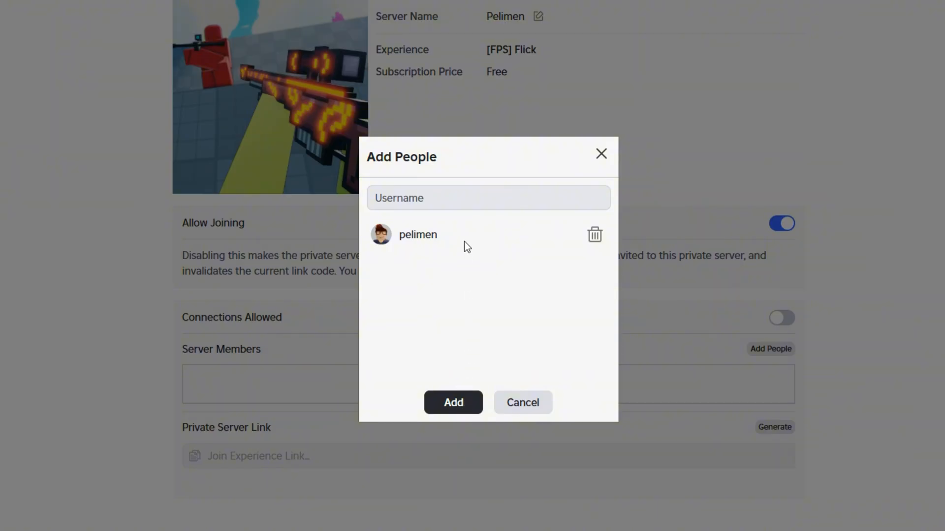
{"action": "left_click", "coordinate": [453, 402]}
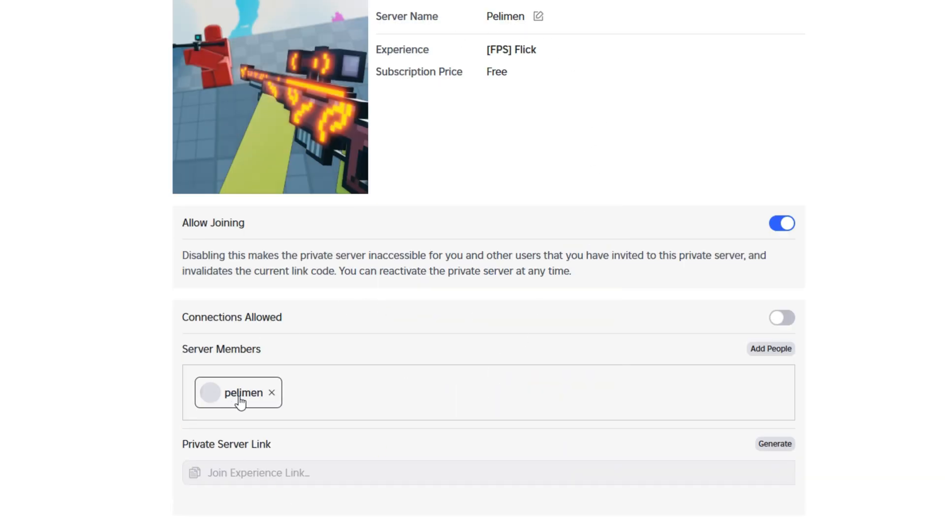
{"action": "mouse_move", "coordinate": [566, 325]}
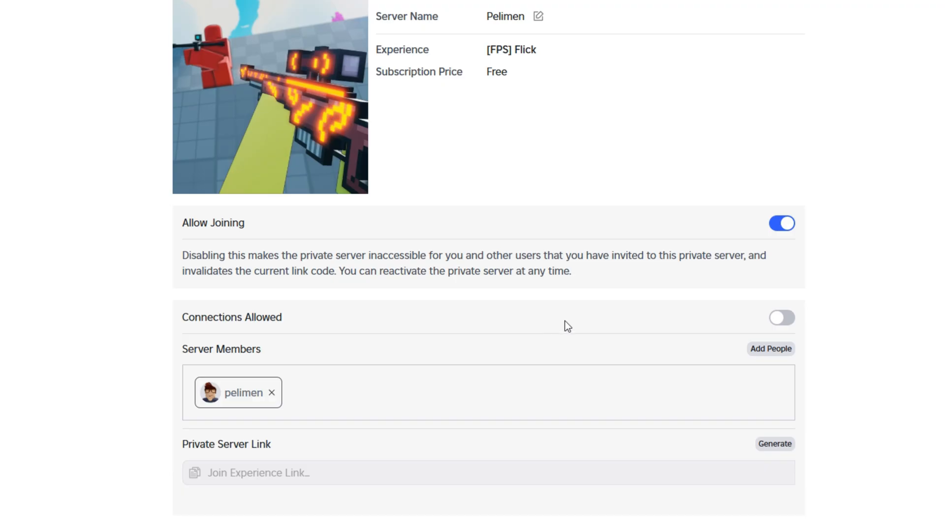
{"action": "left_click", "coordinate": [781, 317]}
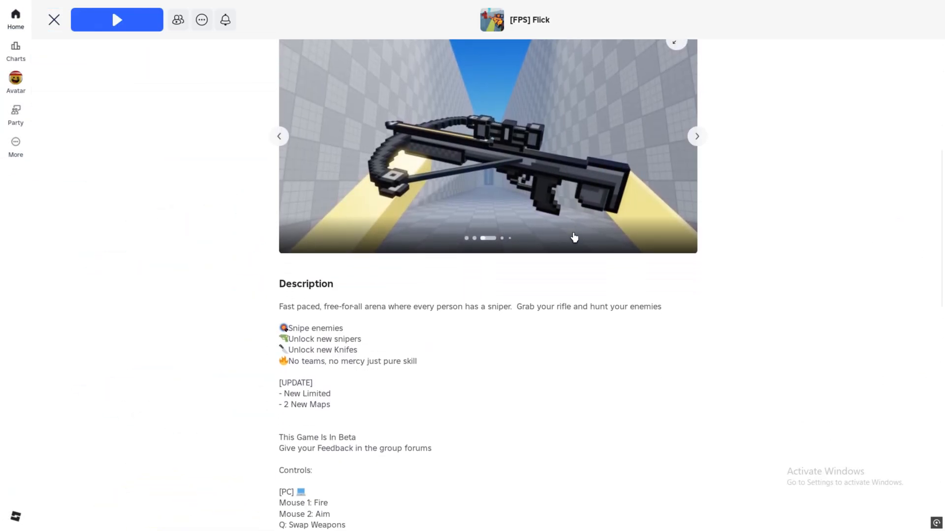
Step: Scroll the [FPS] Flick details and open its Servers page
{"action": "scroll", "scroll_direction": "down", "scroll_amount": 3}
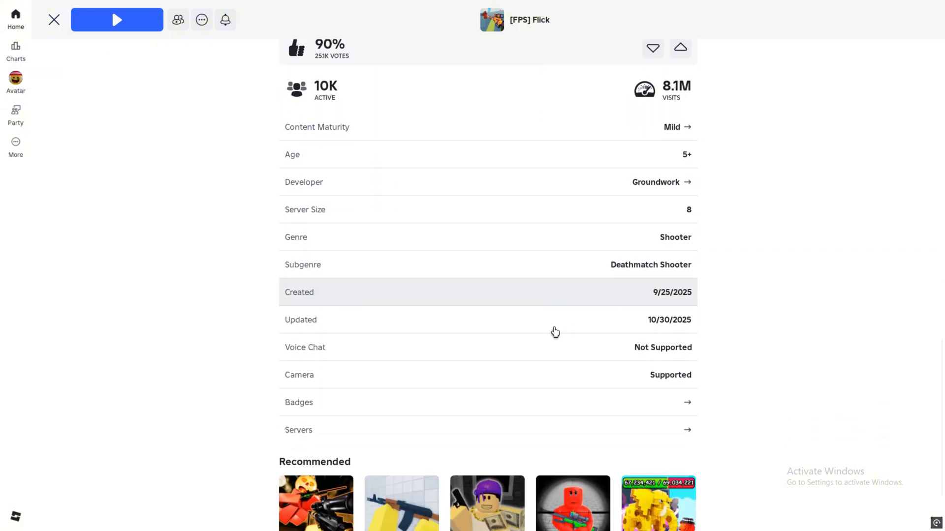
{"action": "left_click", "coordinate": [298, 429]}
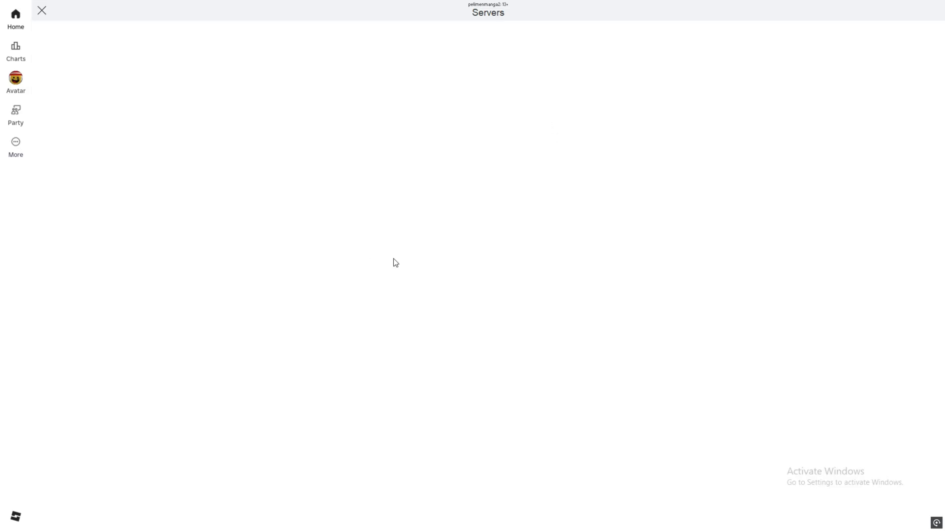